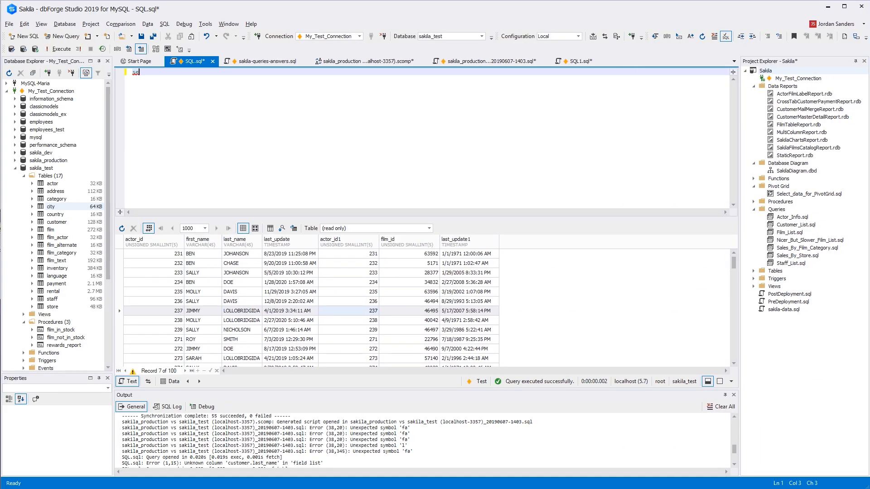
# Step: Compose a SELECT from address joined to city, adding address2 and city columns
pyautogui.write('SELECT * FROM')
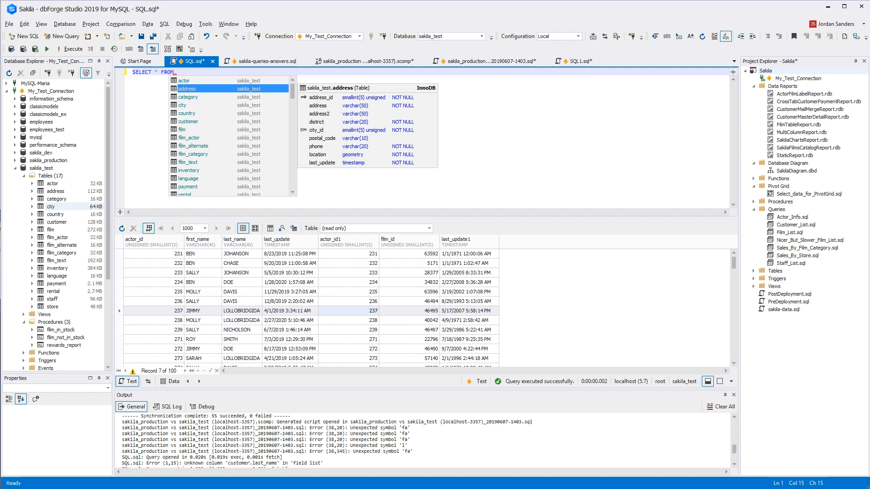
pyautogui.write('address a j')
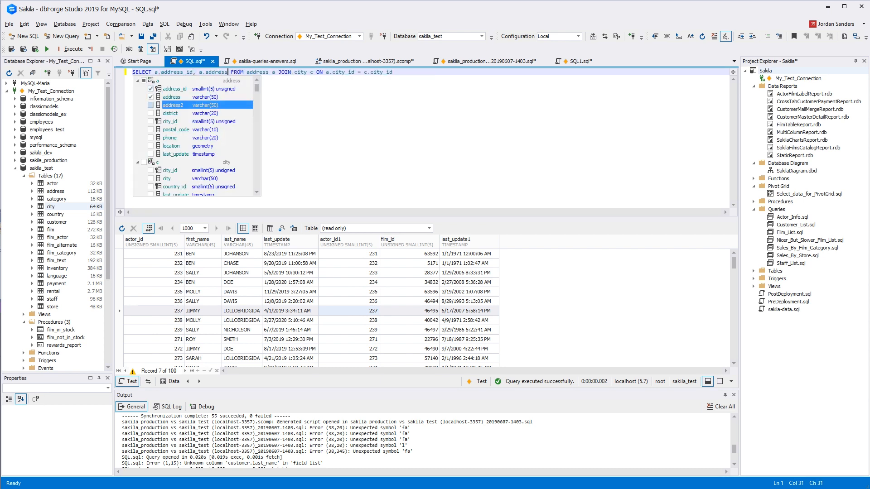
pyautogui.click(151, 170)
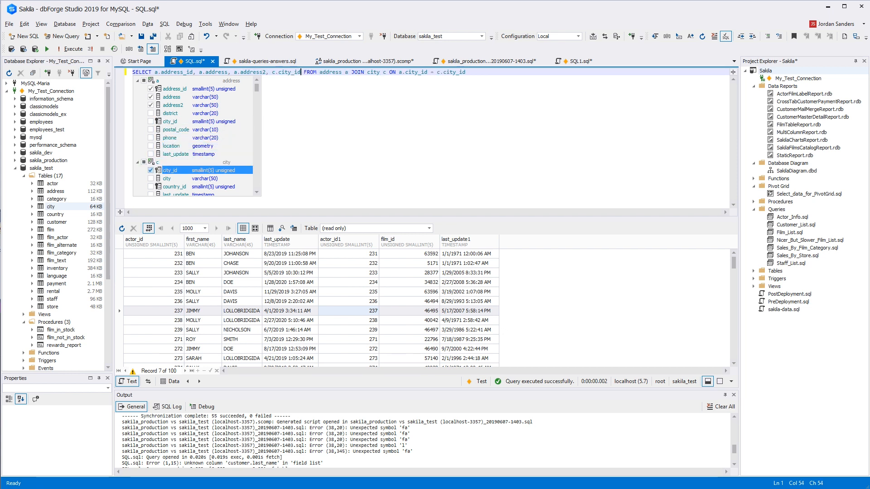
pyautogui.click(151, 186)
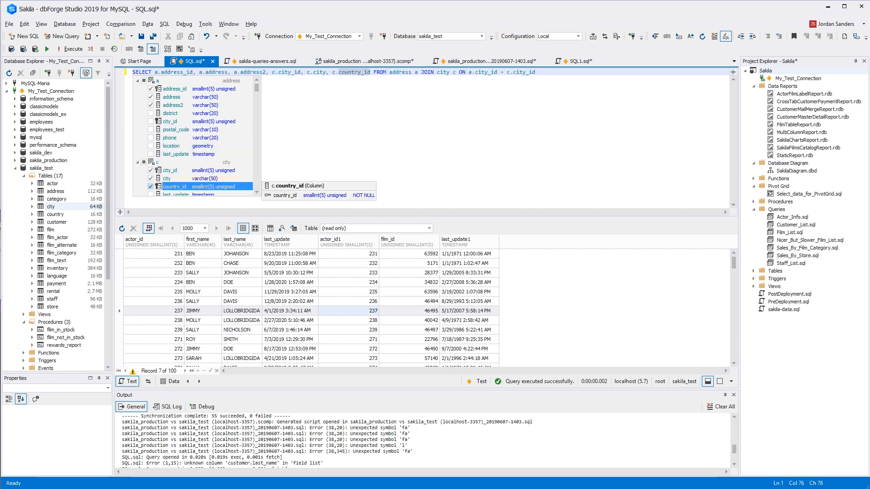
pyautogui.press('ctrl+k')
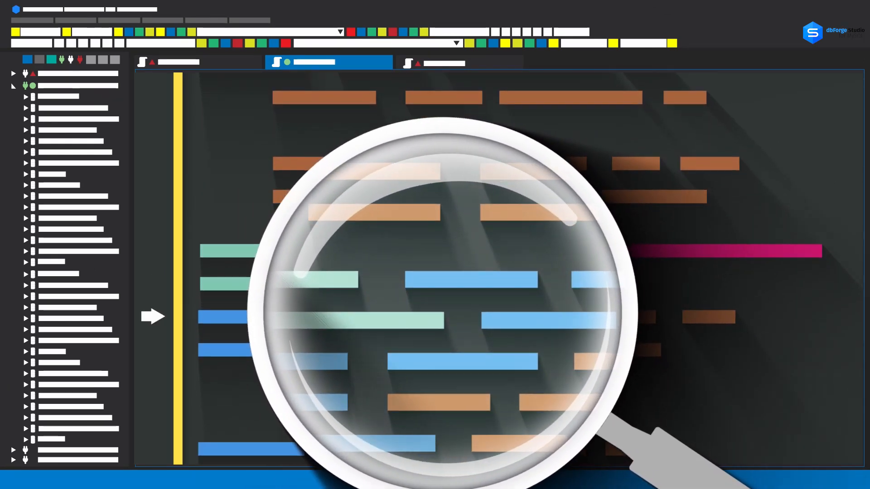
# Step: Step into rewards_report statement by statement until the month start and end watches fill in
pyautogui.press('F11')
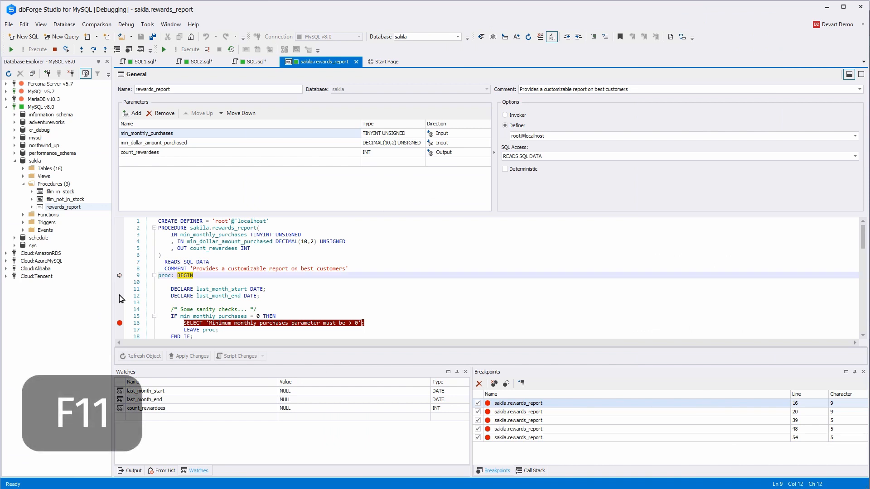
pyautogui.press('F11')
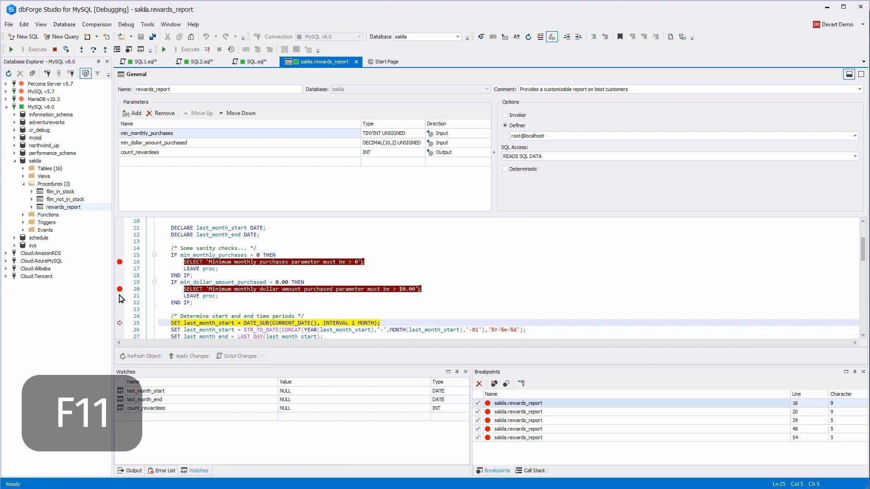
pyautogui.press('F11')
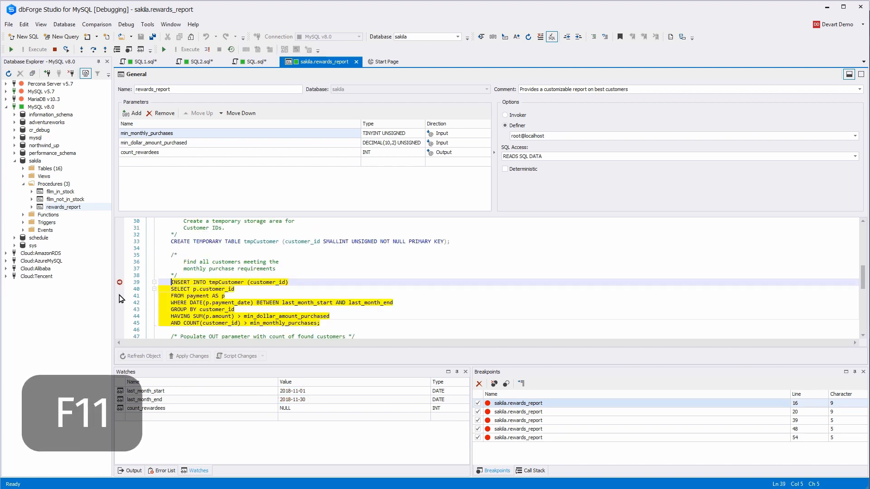
pyautogui.press('F11')
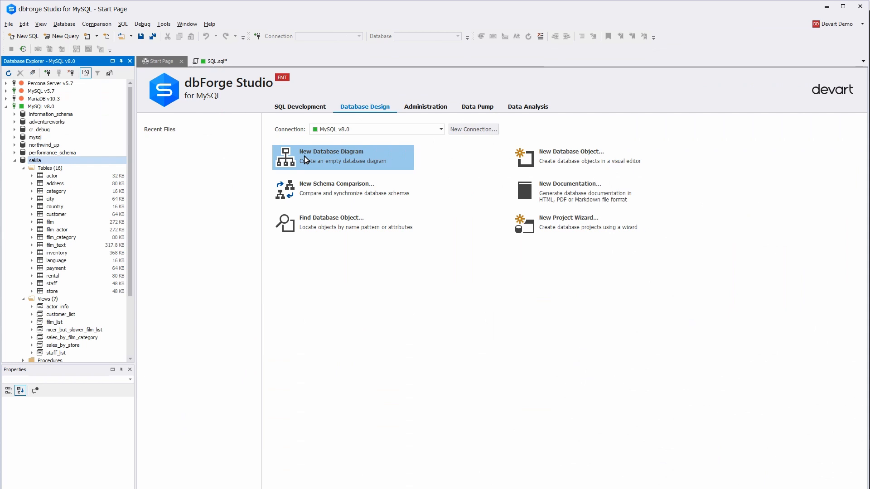
# Step: Create a new sakila database diagram and open the address table for editing
pyautogui.click(331, 152)
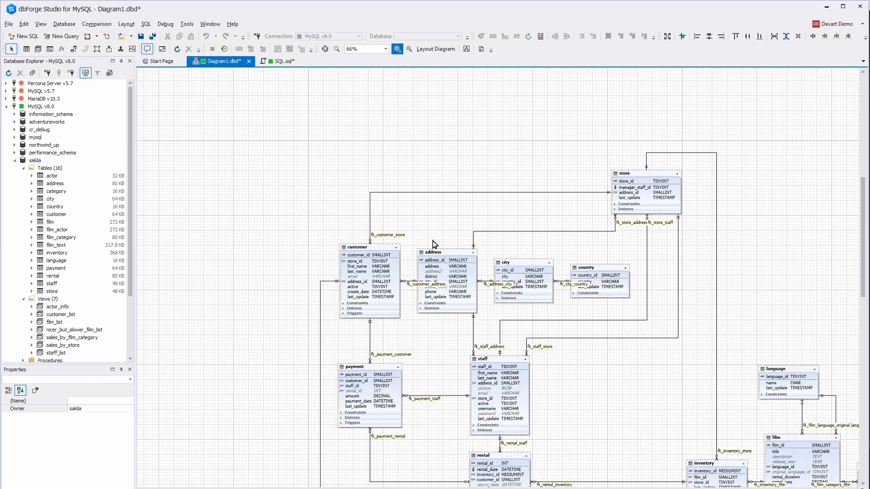
pyautogui.doubleClick(447, 253)
pyautogui.write('cell_phone')
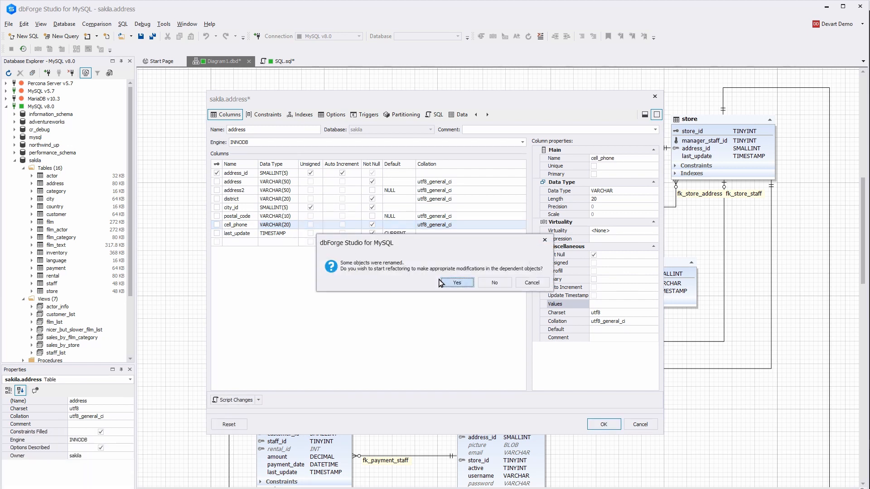
# Step: Accept refactoring for the phone-to-cell_phone rename and apply changes to customer_list and staff_list
pyautogui.click(456, 283)
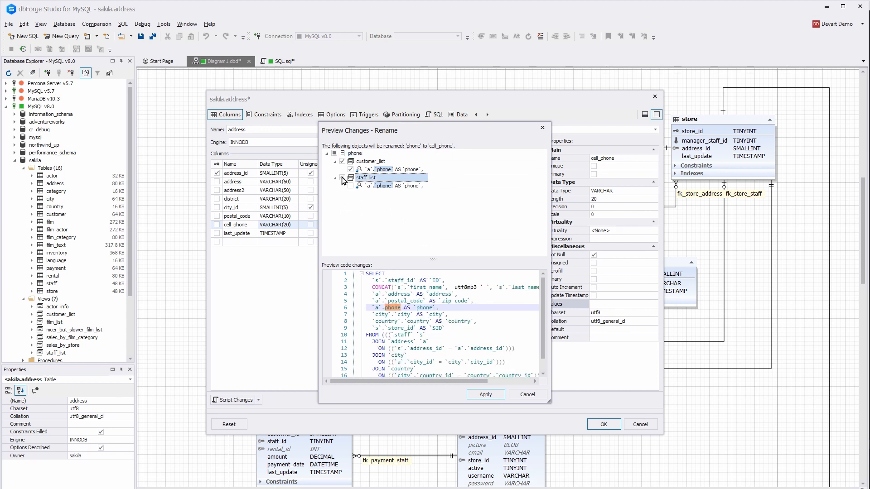
pyautogui.click(484, 395)
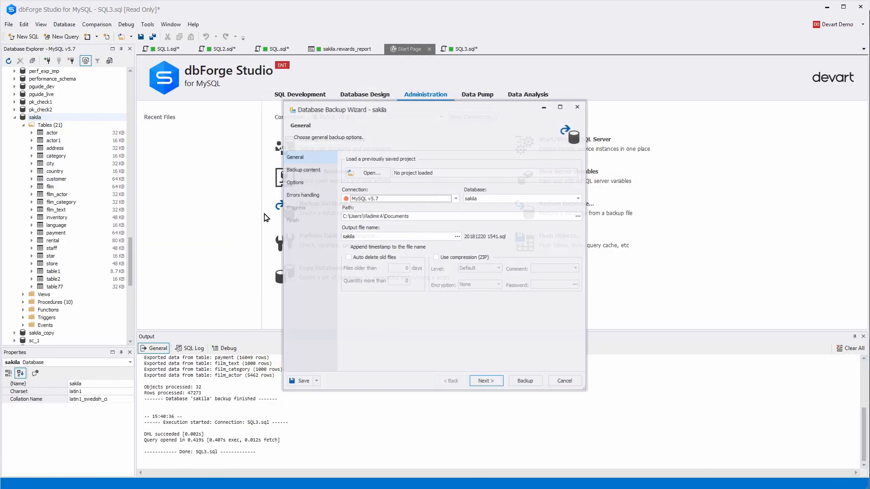
# Step: Run the sakila backup, save its settings as a command line, and finish the wizard
pyautogui.click(524, 381)
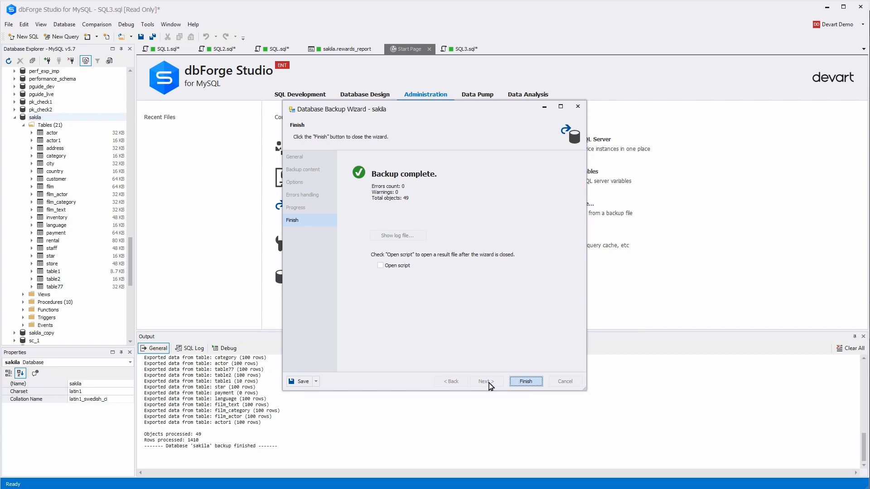
pyautogui.click(316, 381)
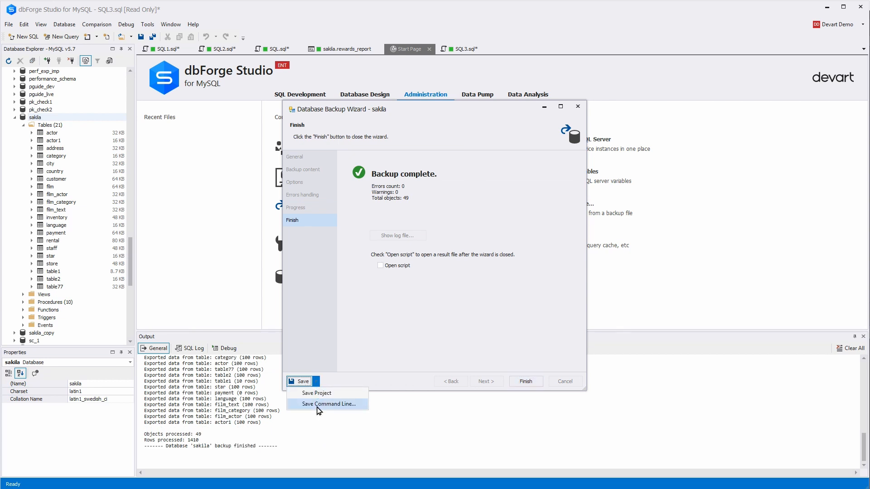
pyautogui.click(329, 404)
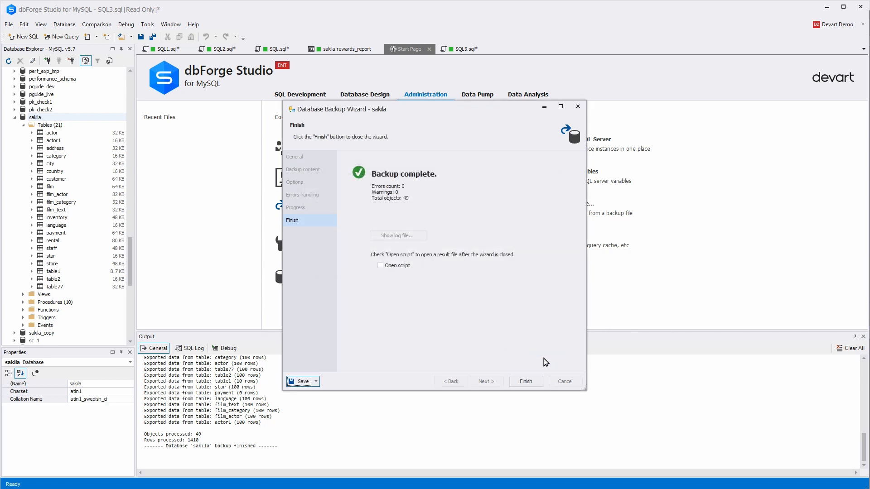
pyautogui.click(525, 381)
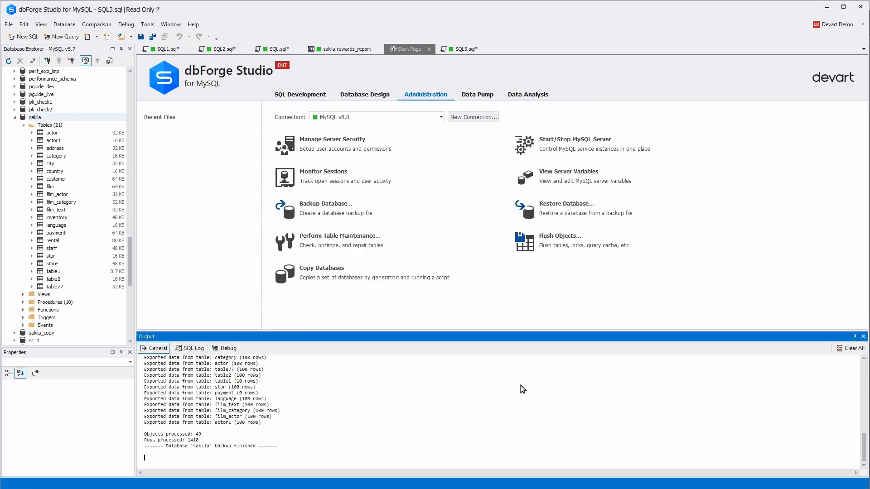
# Step: Run the Analyze table maintenance operation on all sakila tables
pyautogui.rightClick(35, 117)
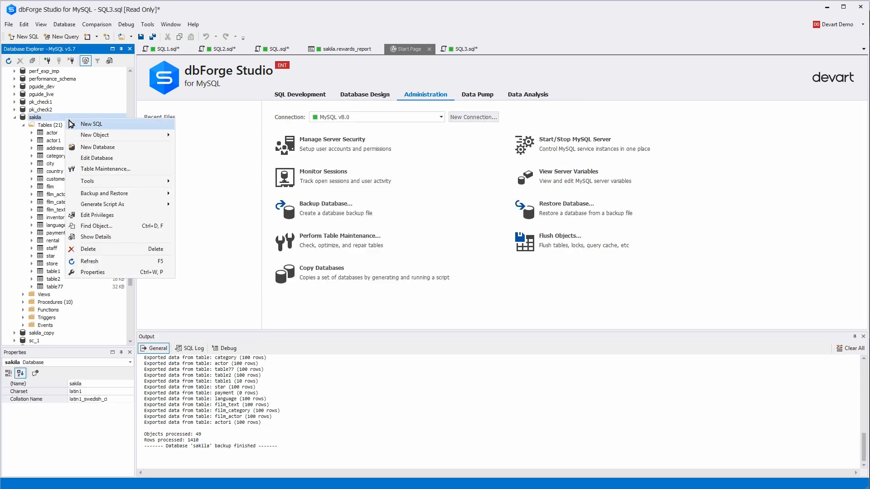
pyautogui.click(106, 169)
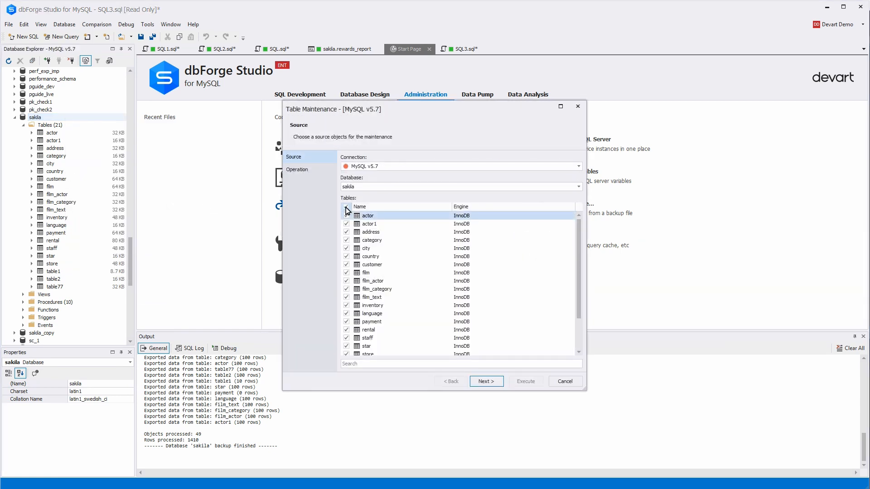
pyautogui.click(485, 381)
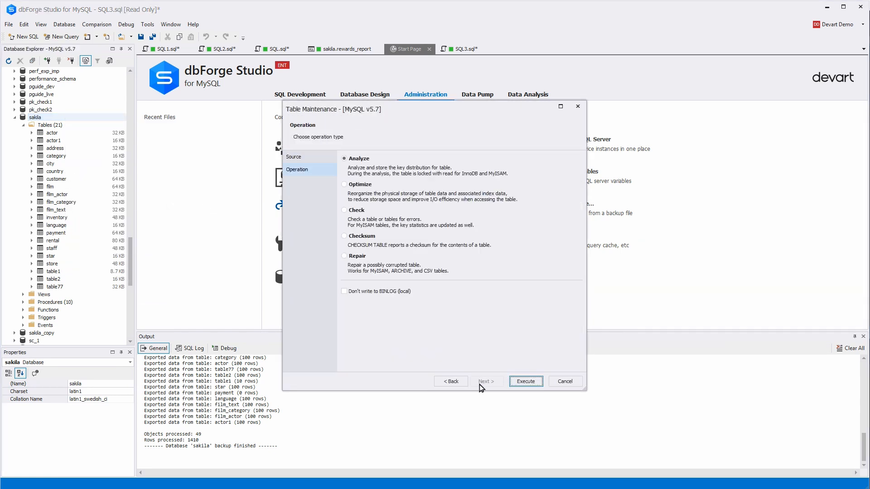
pyautogui.click(525, 381)
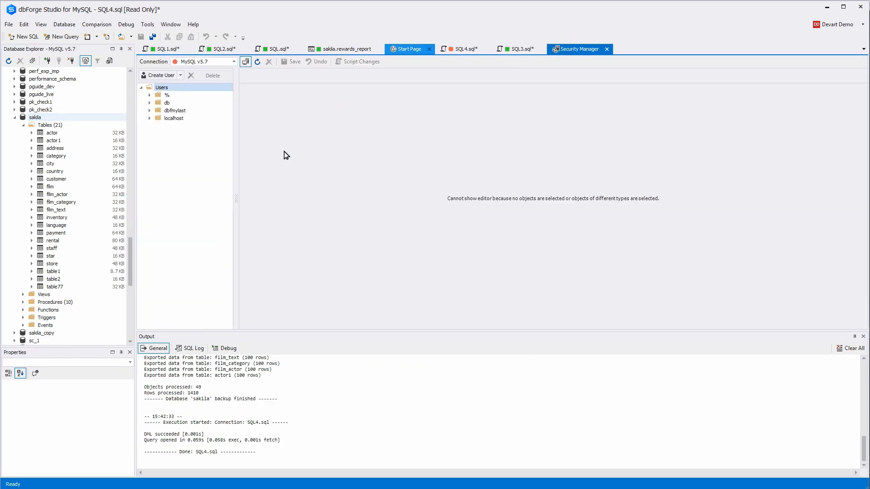
# Step: Give Test_User@localhost the BackupAdmin role and save the user
pyautogui.click(150, 119)
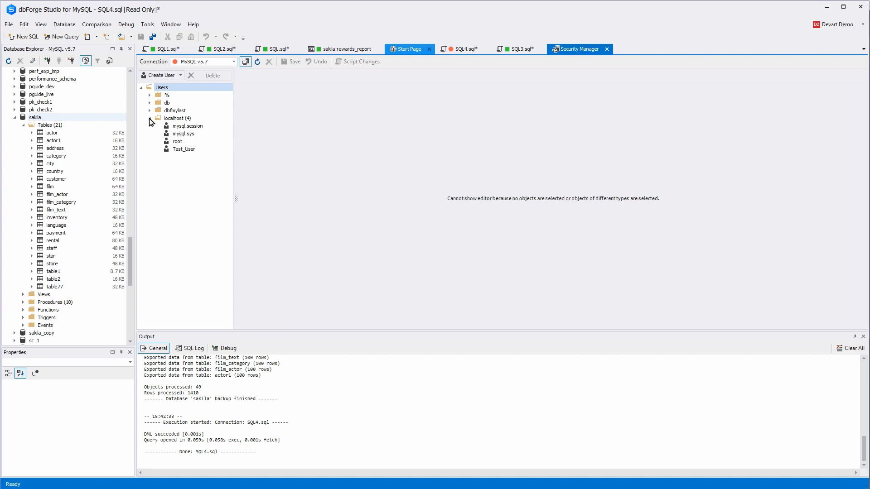
pyautogui.click(184, 149)
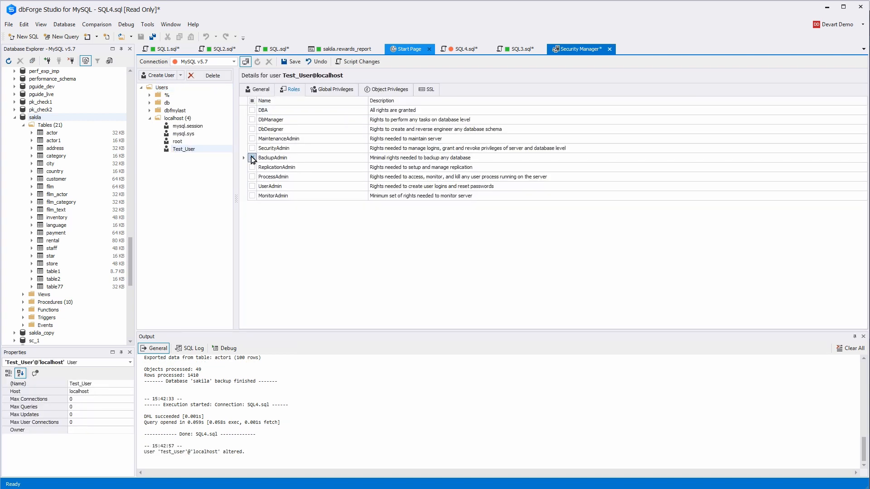
pyautogui.click(252, 158)
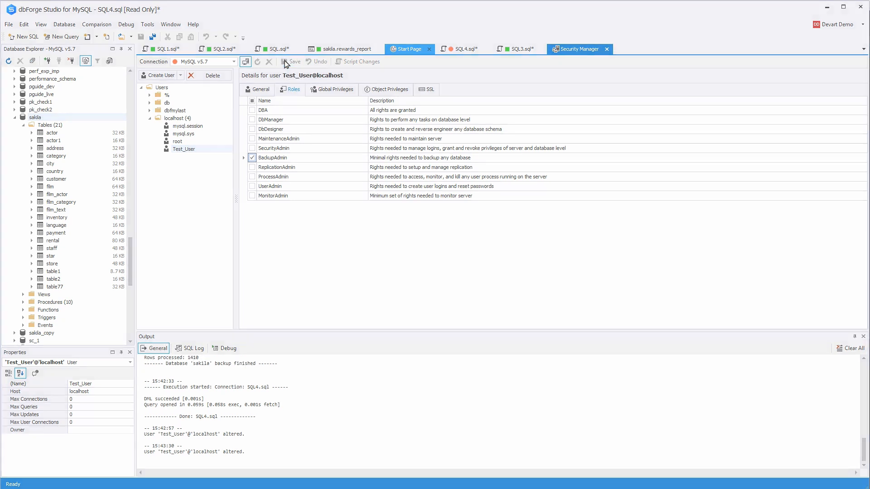